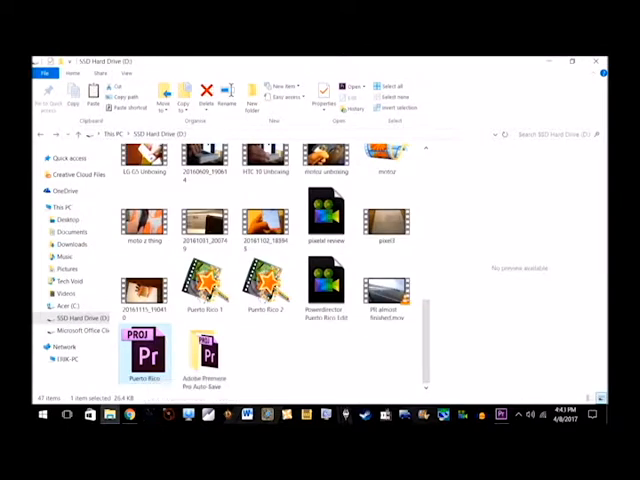
- Browse the SSD Hard Drive (D:) to show the clips and Puerto Rico project files
{"action": "left_click", "coordinate": [387, 285]}
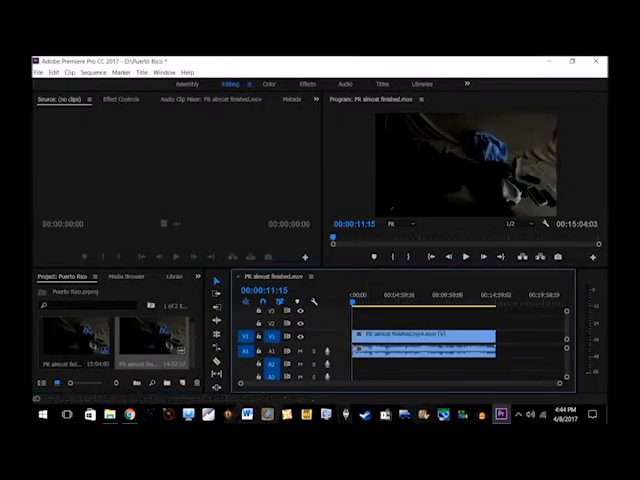
- Start playback of the PR almost finished sequence from the Program monitor
{"action": "left_click", "coordinate": [466, 257]}
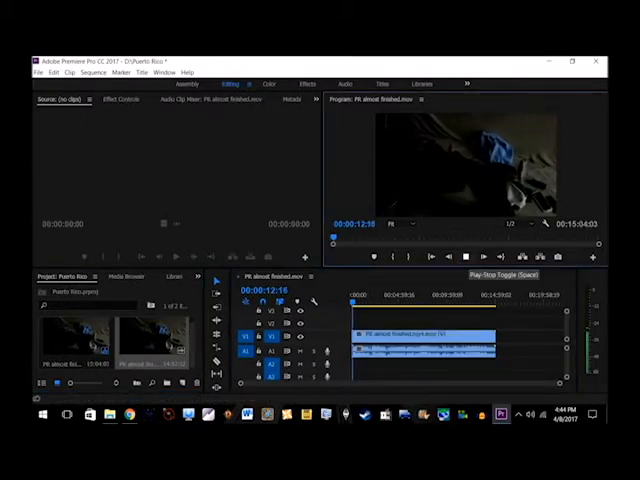